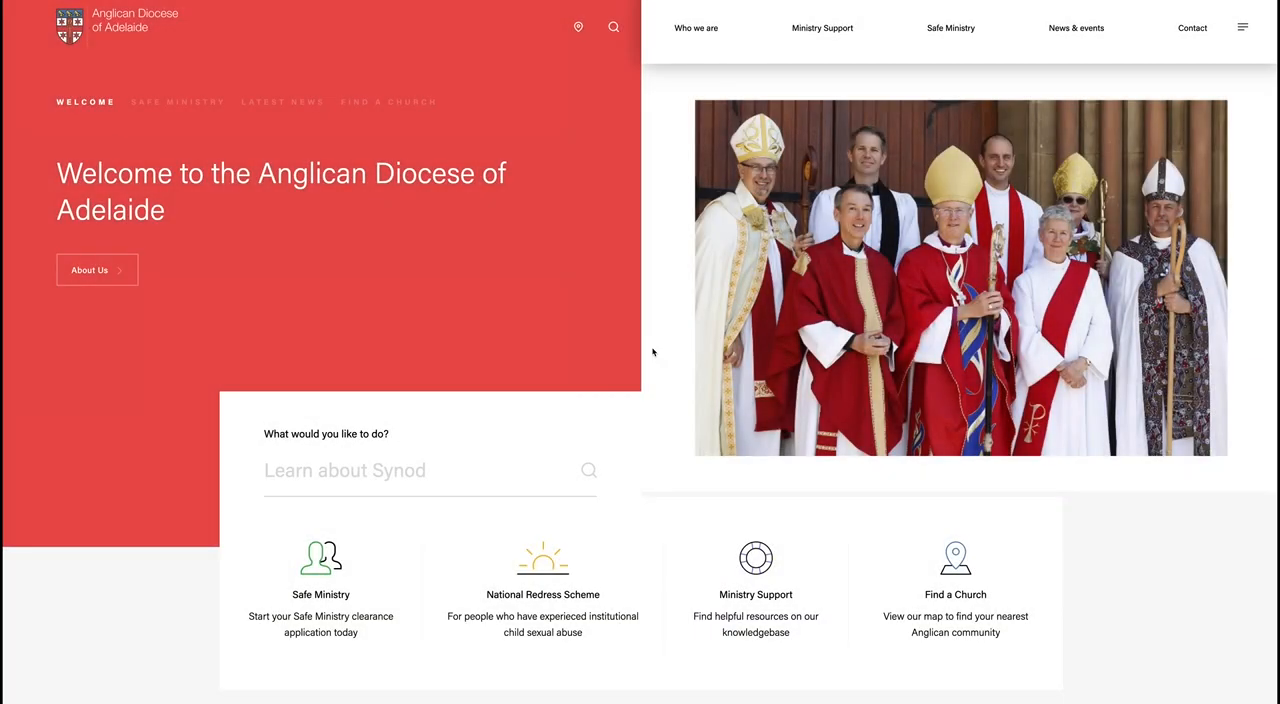
{"action": "mouse_move", "coordinate": [632, 76]}
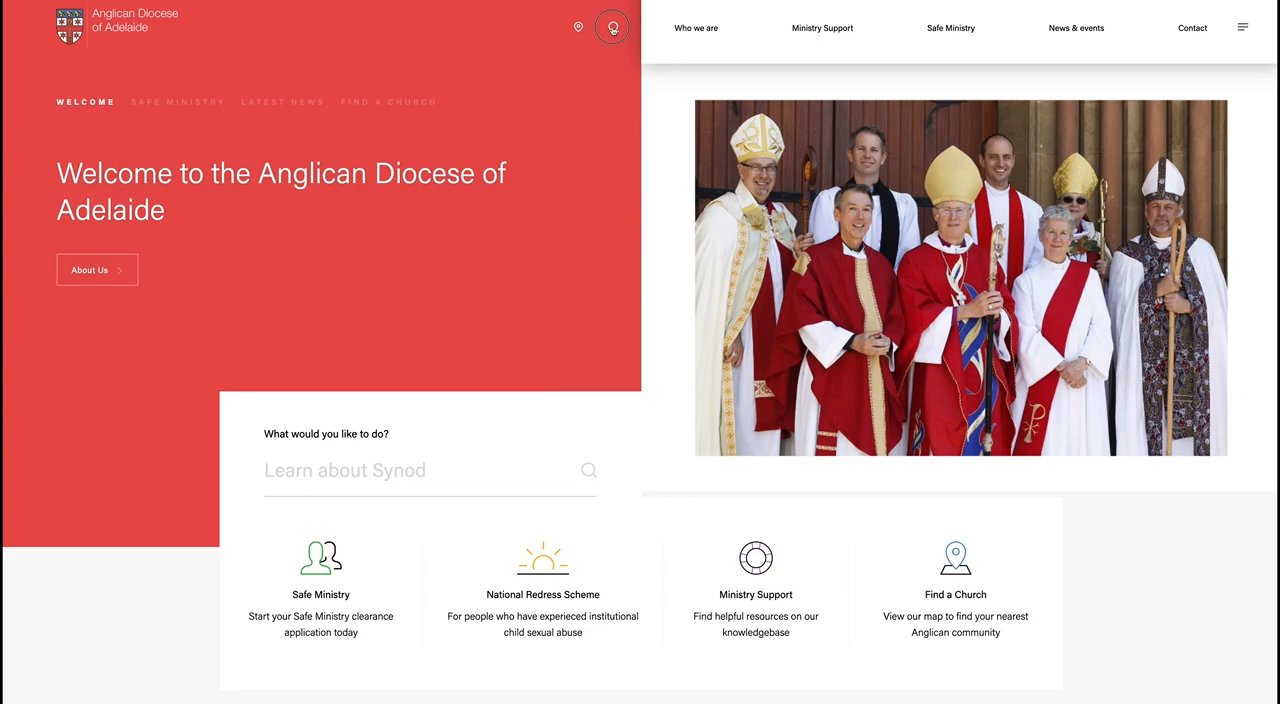
Step: Search the site for 'marriage' and read through The Marriage Service article
{"action": "type", "text": "marriage"}
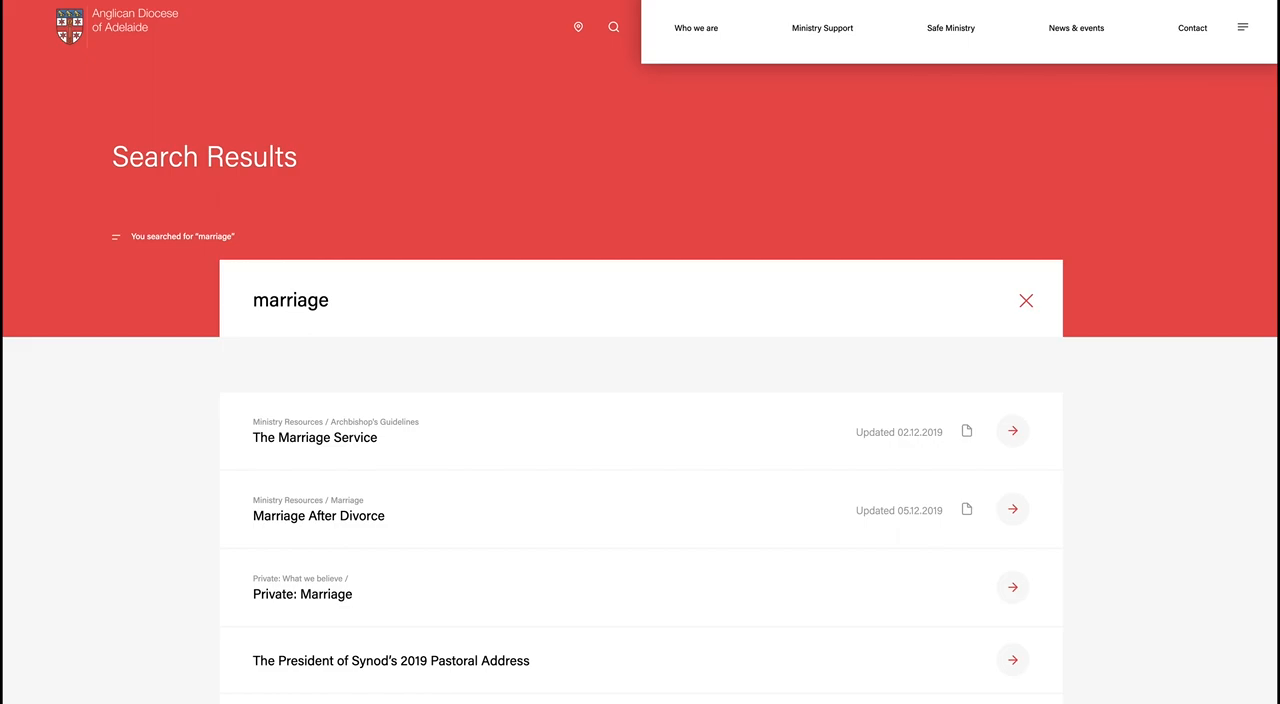
{"action": "left_click", "coordinate": [314, 436]}
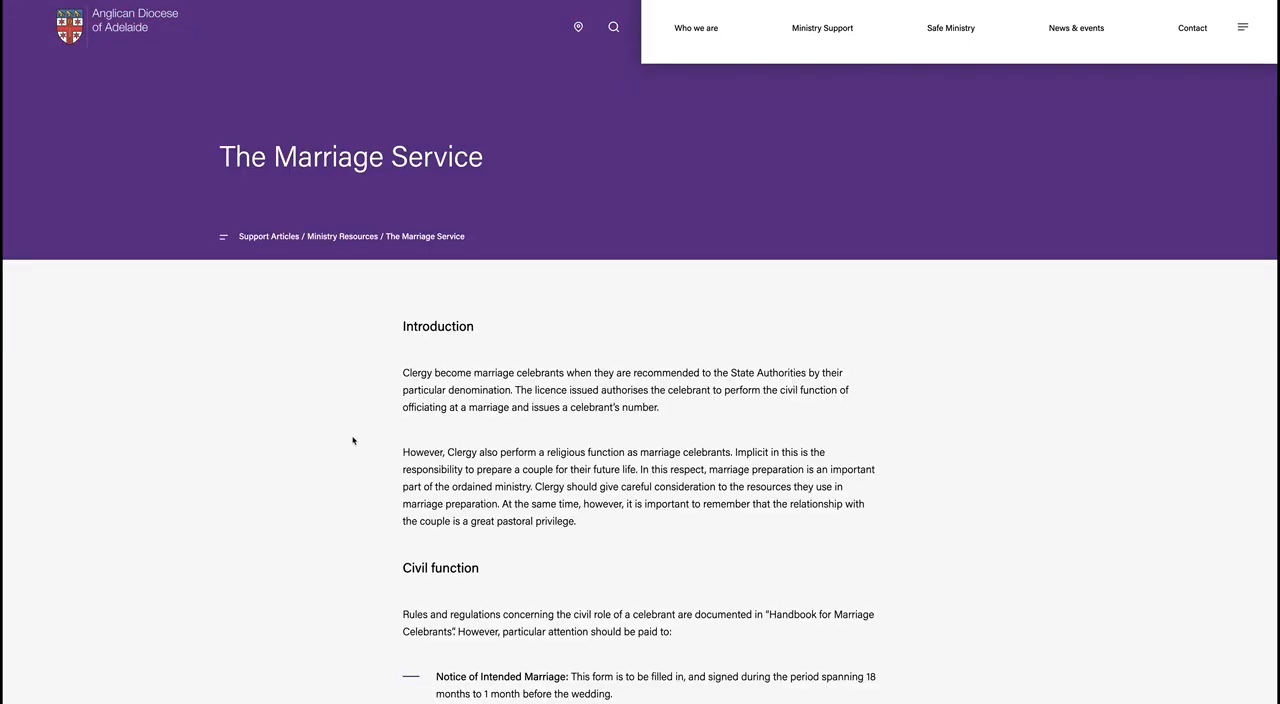
{"action": "scroll", "scroll_direction": "down", "scroll_amount": 3}
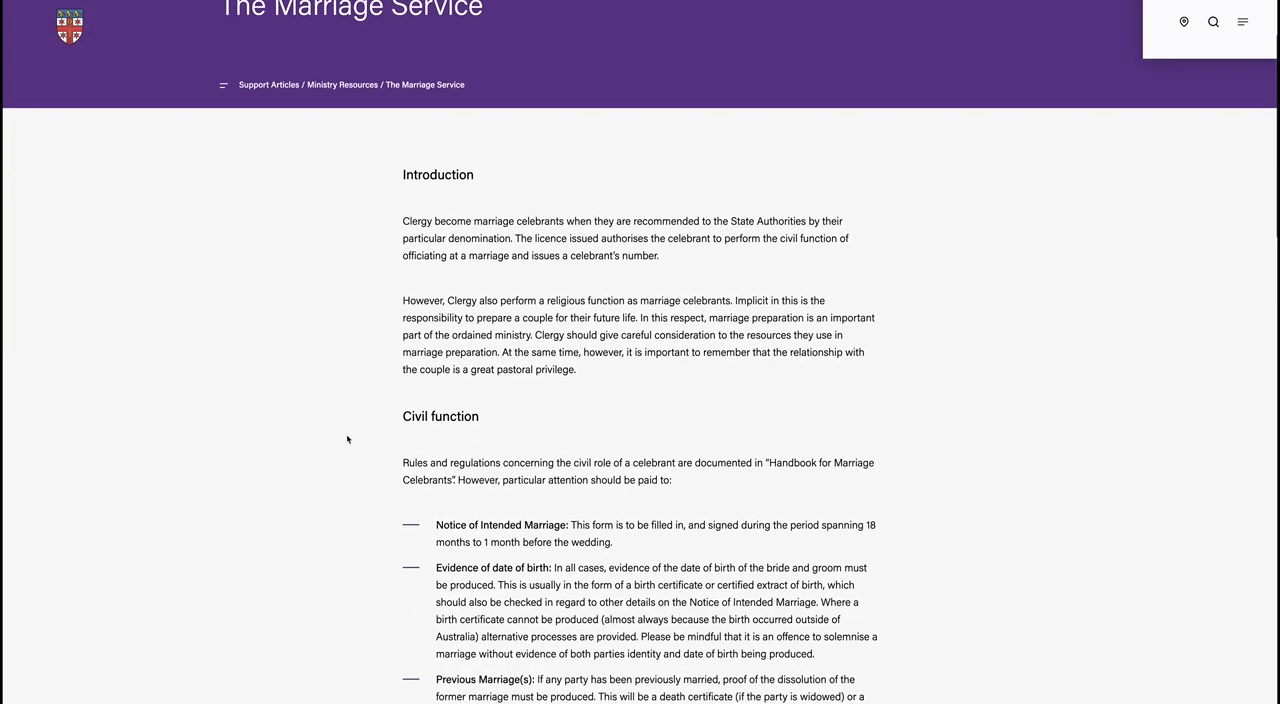
{"action": "scroll", "scroll_direction": "down", "scroll_amount": 3}
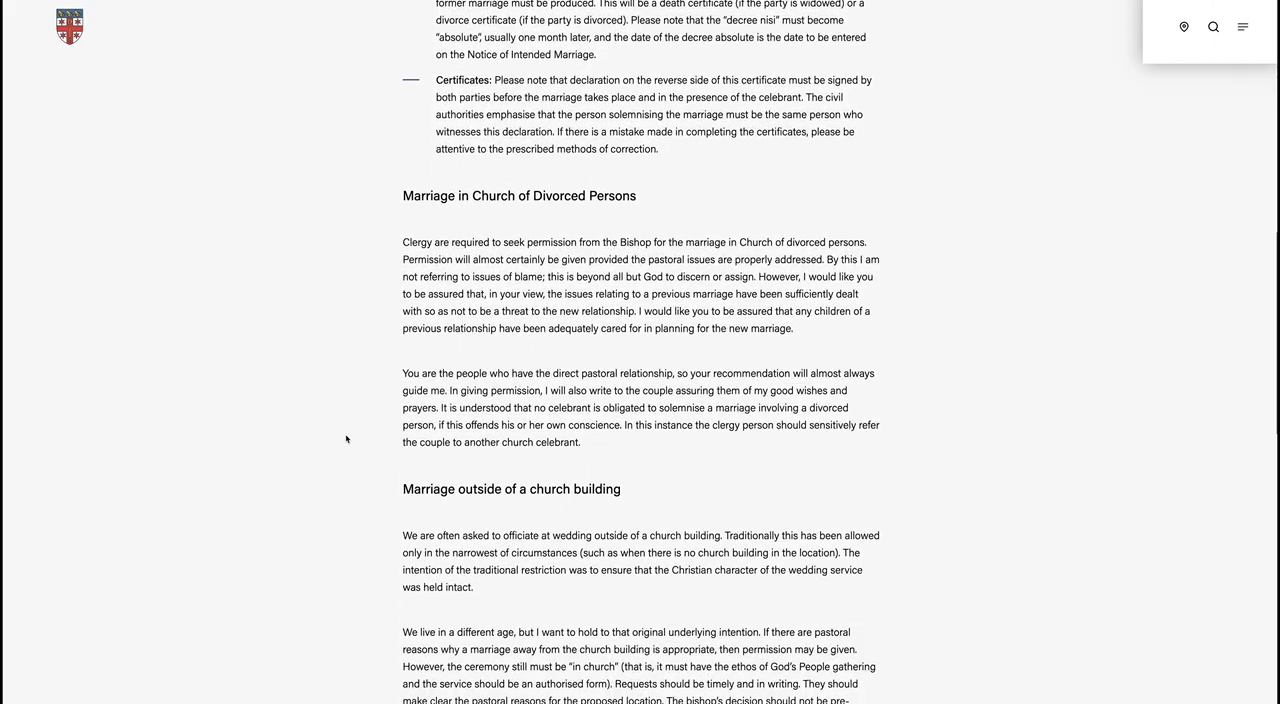
{"action": "scroll", "scroll_direction": "down", "scroll_amount": 3}
{"action": "type", "text": "s"}
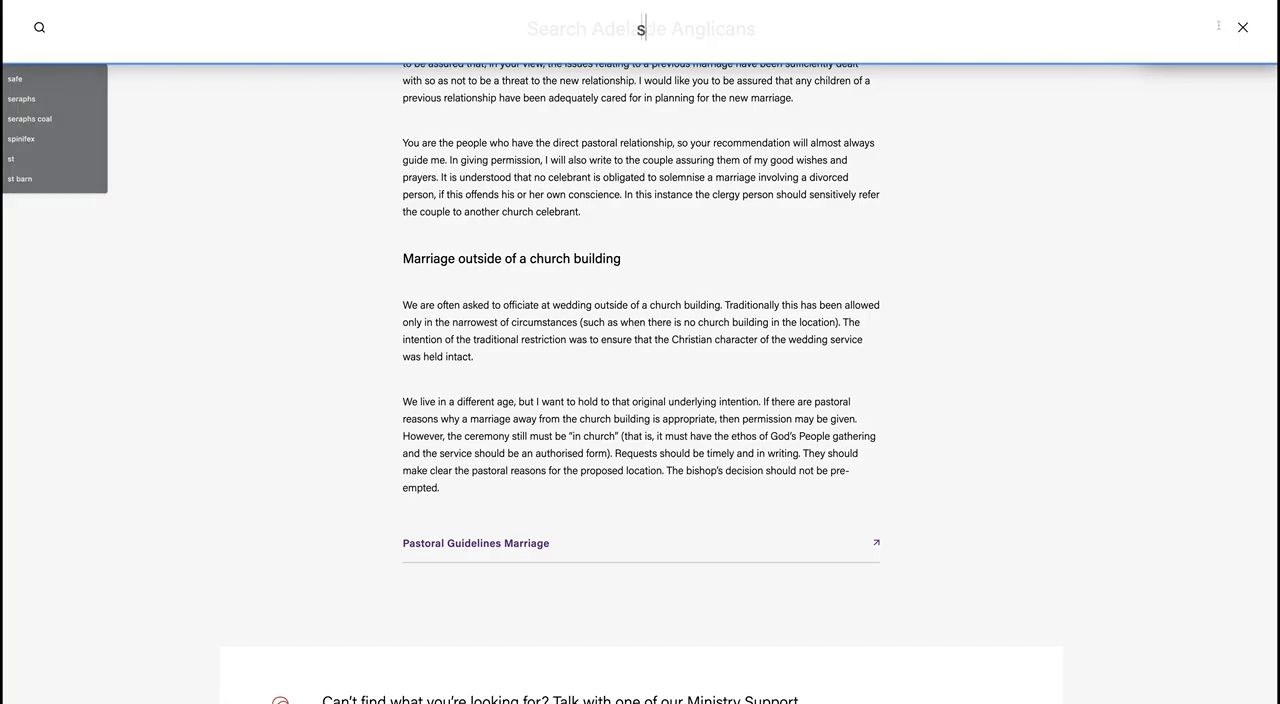
Step: Search the site for 'safe ministry' and reach the Apply for Clearance page
{"action": "type", "text": "afe ministry"}
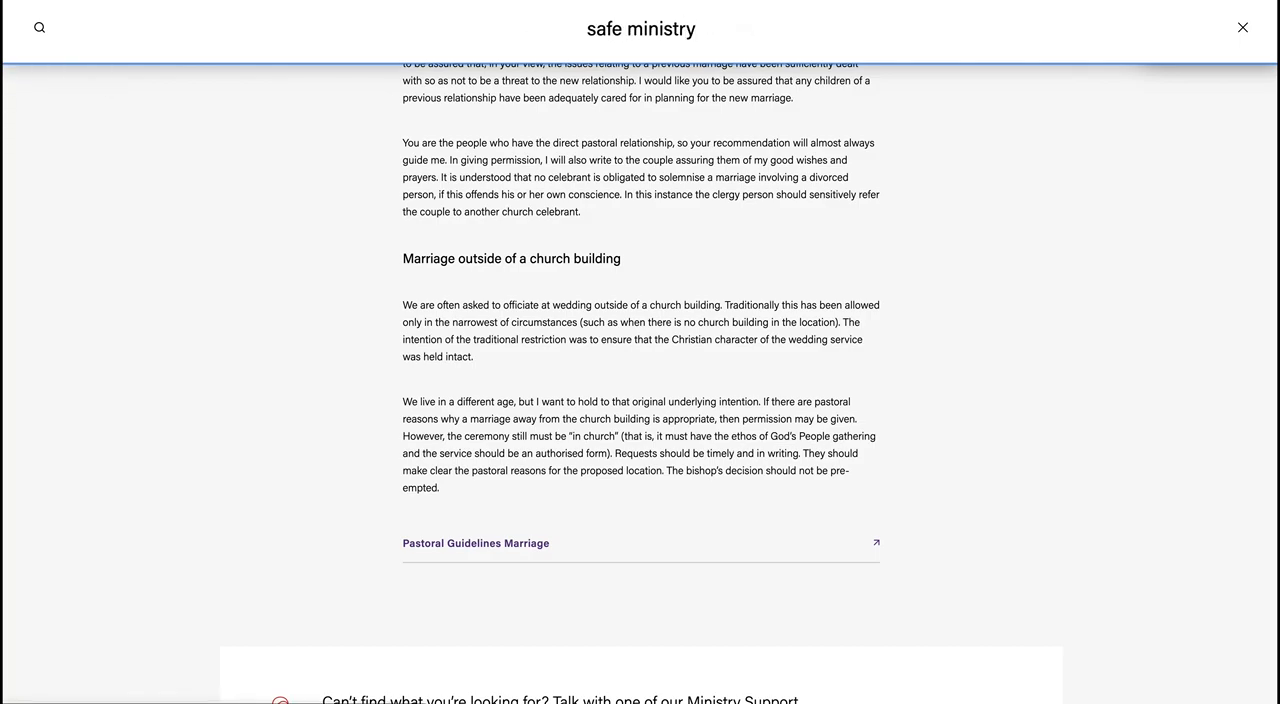
{"action": "left_click", "coordinate": [1242, 28]}
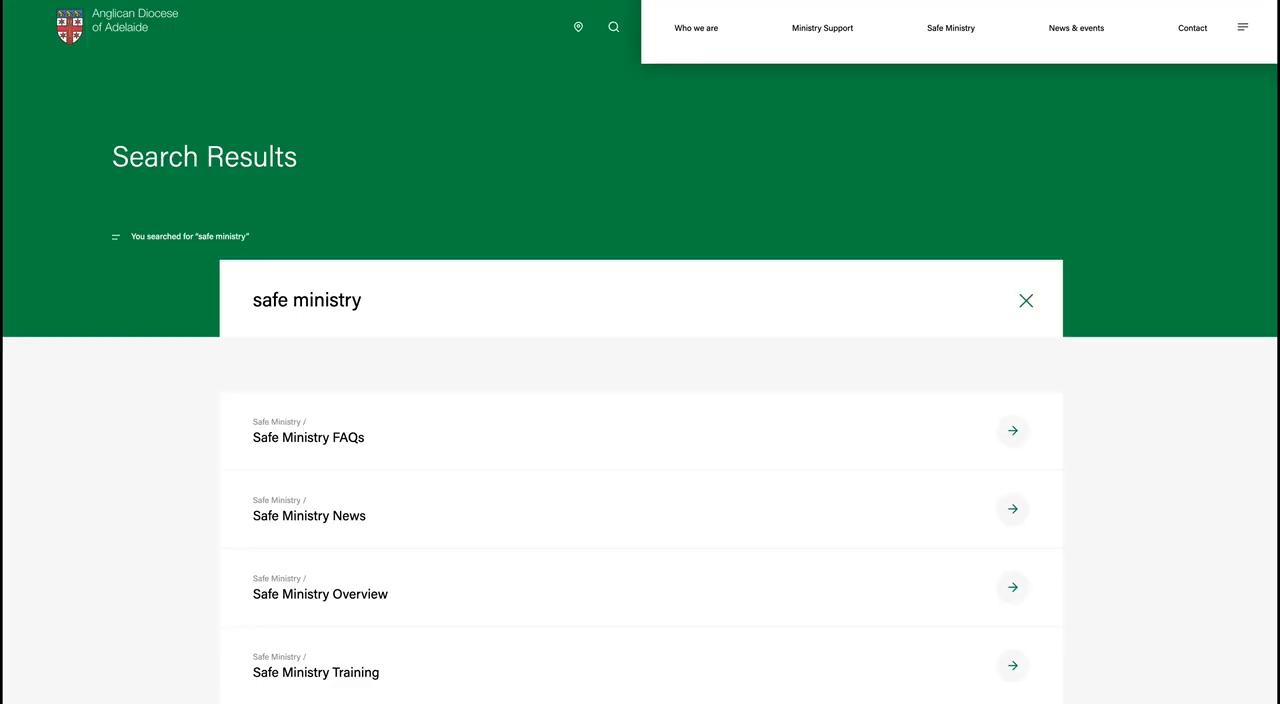
{"action": "scroll", "scroll_direction": "down", "scroll_amount": 3}
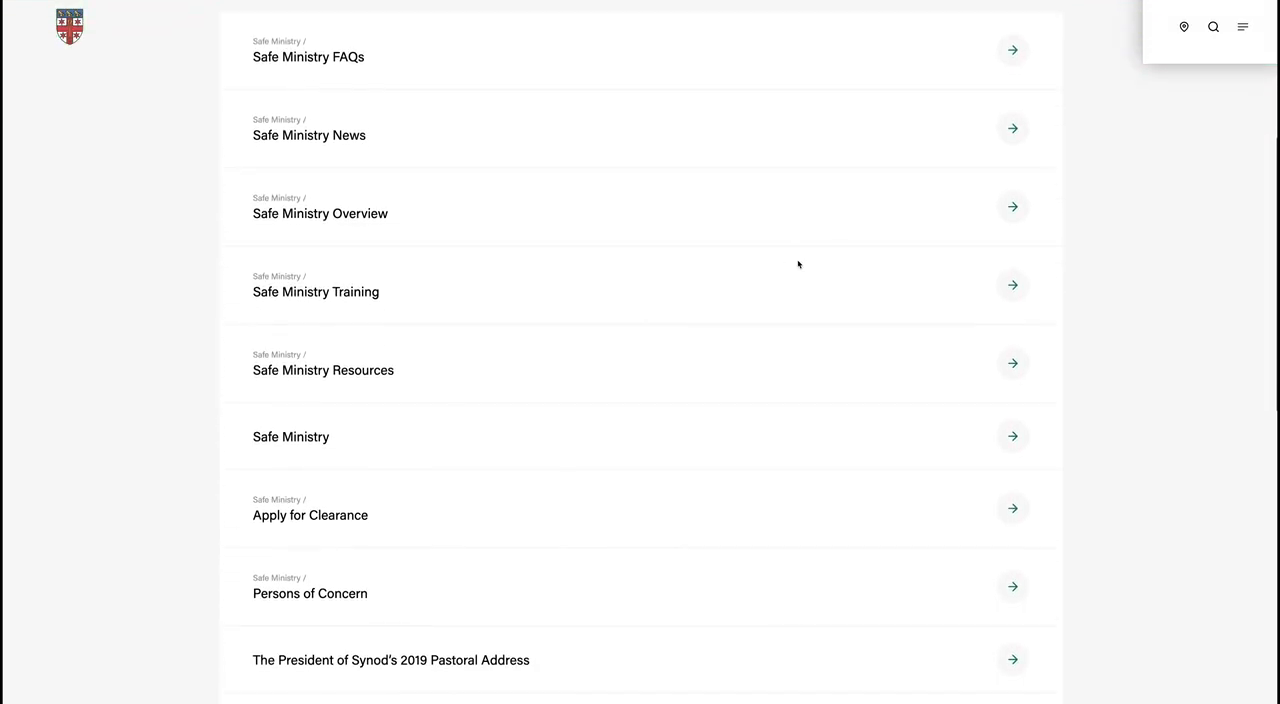
{"action": "scroll", "scroll_direction": "down", "scroll_amount": 3}
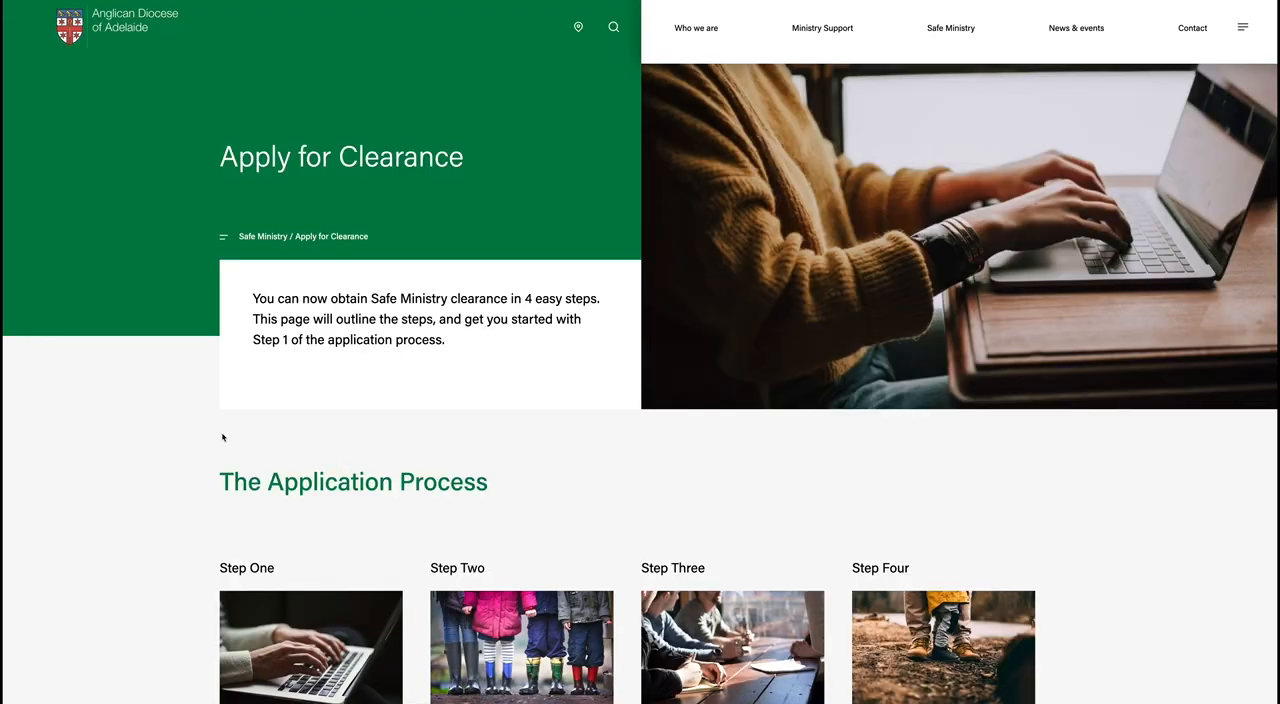
Step: Review the Blue, Orange and Green clearance applications and begin the Orange application
{"action": "scroll", "scroll_direction": "down", "scroll_amount": 3}
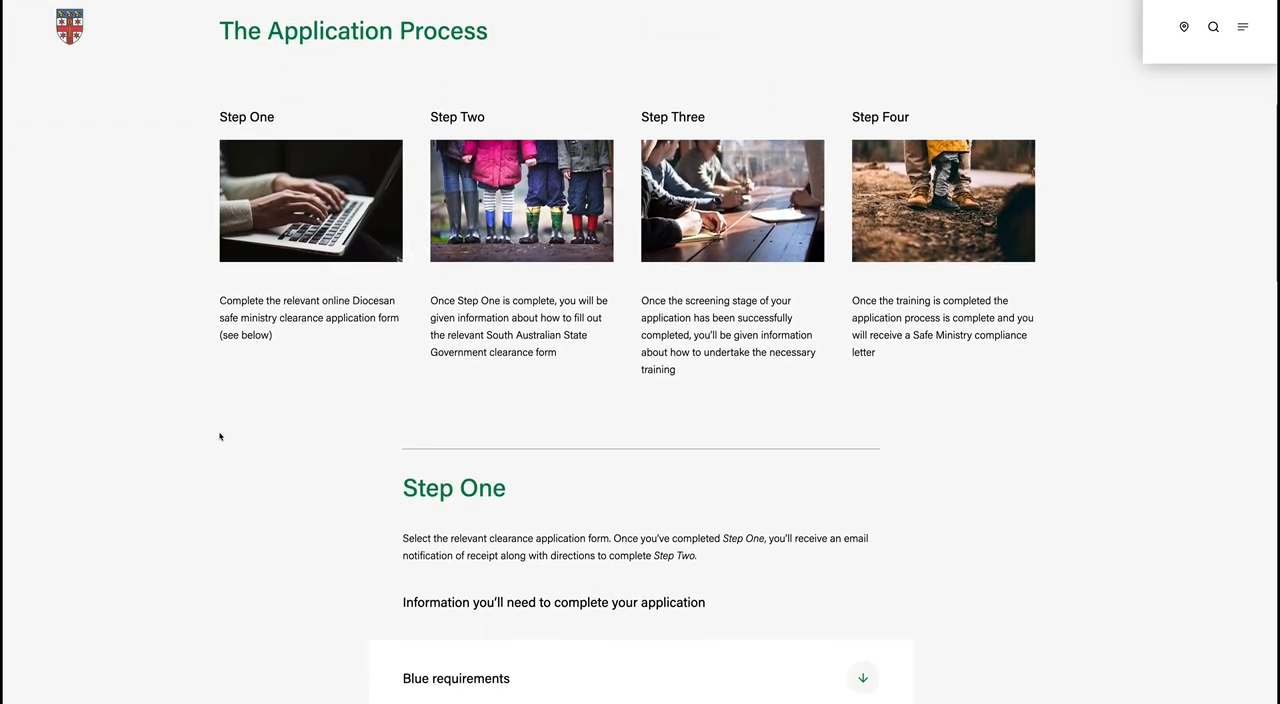
{"action": "scroll", "scroll_direction": "down", "scroll_amount": 3}
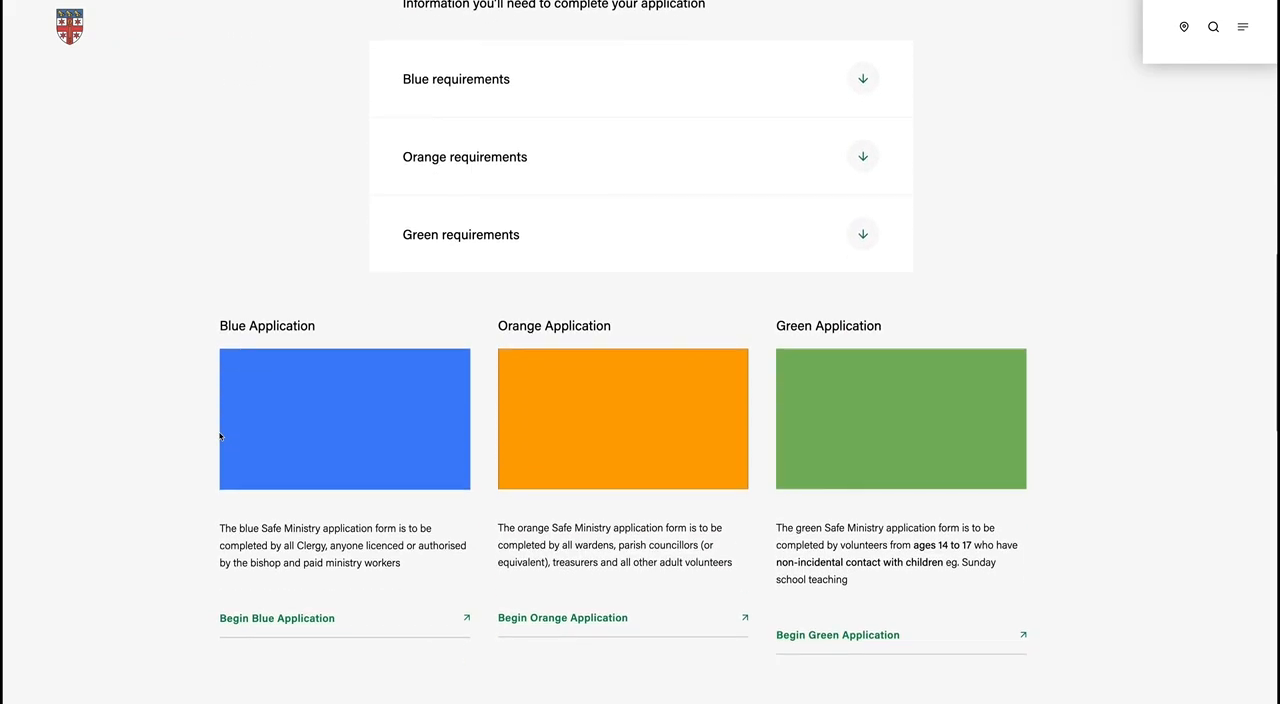
{"action": "scroll", "scroll_direction": "down", "scroll_amount": 3}
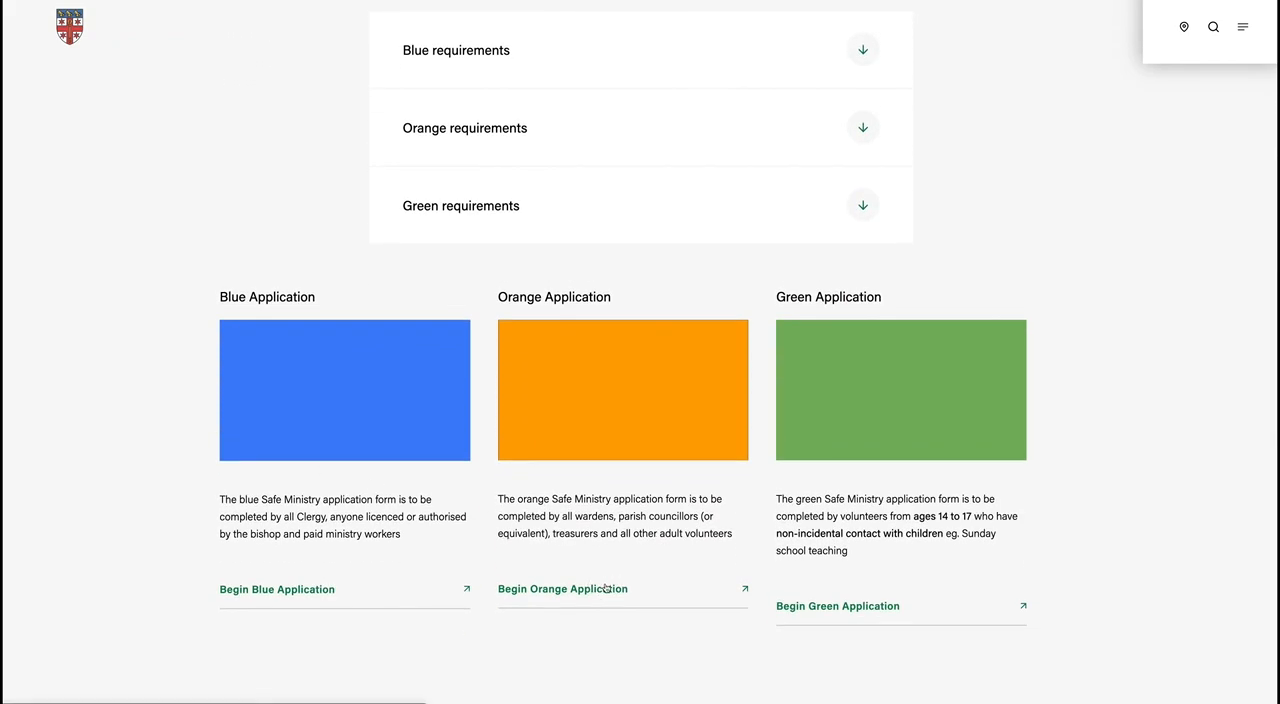
{"action": "left_click", "coordinate": [562, 588]}
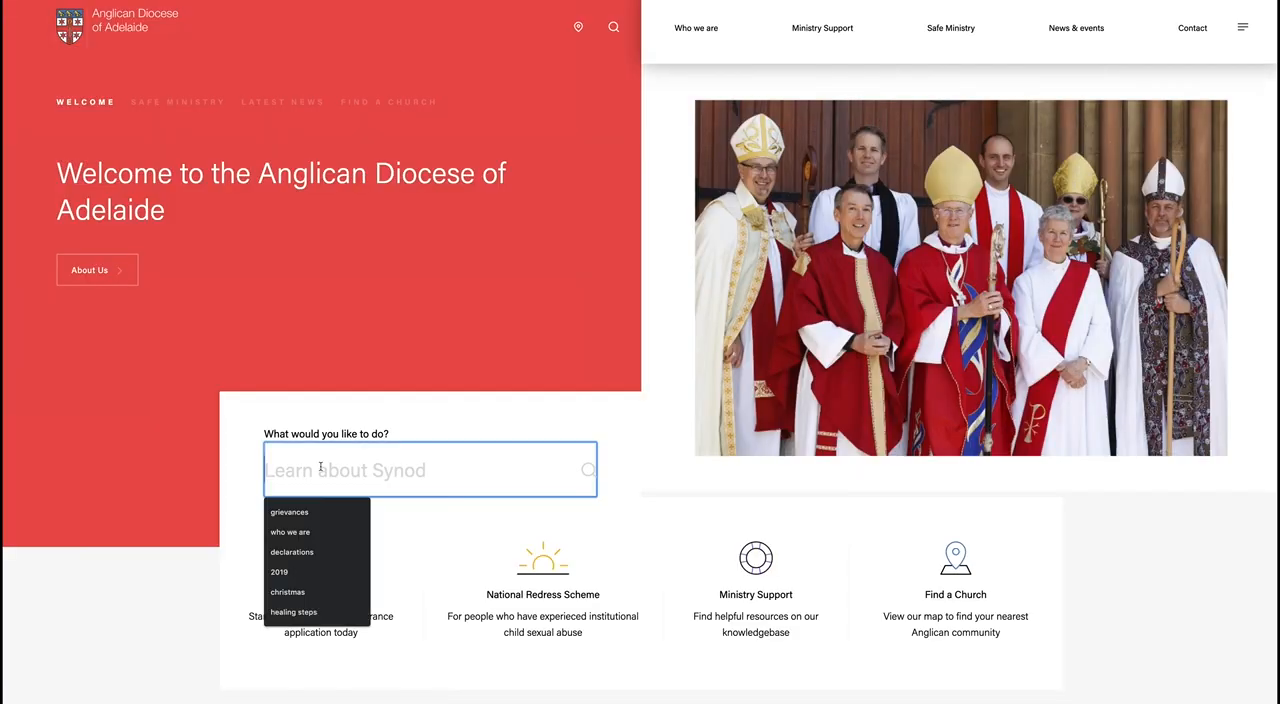
Step: Search the site for 'rpe' and reach the Religious Practitioners Exempt (RPE) Accounts article
{"action": "type", "text": "rpe"}
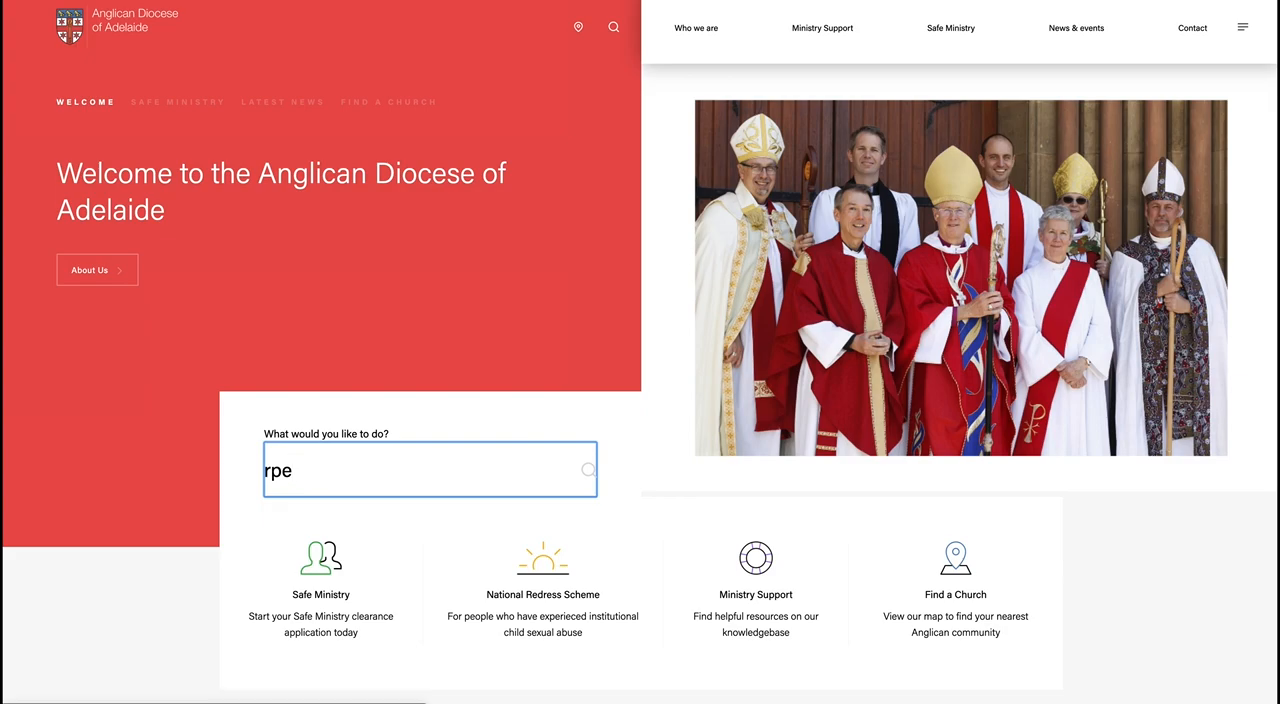
{"action": "key", "text": "Enter"}
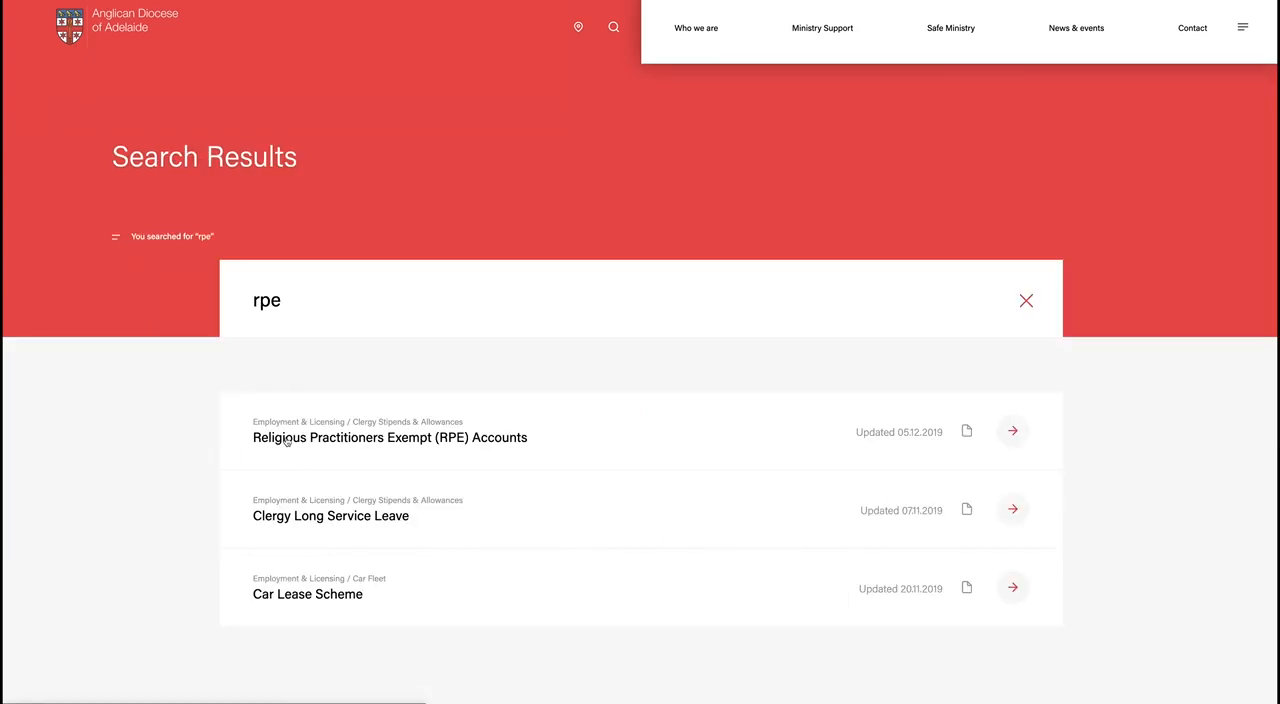
{"action": "left_click", "coordinate": [390, 436]}
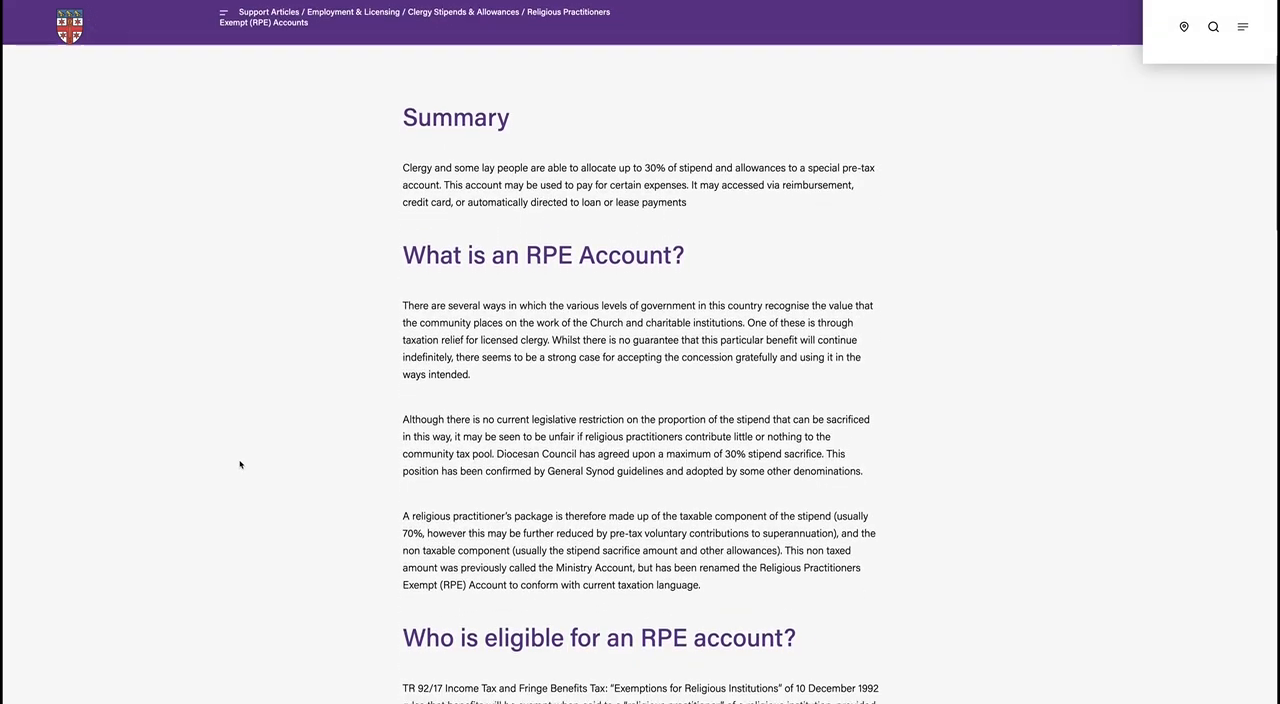
Step: Read the RPE Accounts article to its end and return to the diocese home page
{"action": "scroll", "scroll_direction": "down", "scroll_amount": 3}
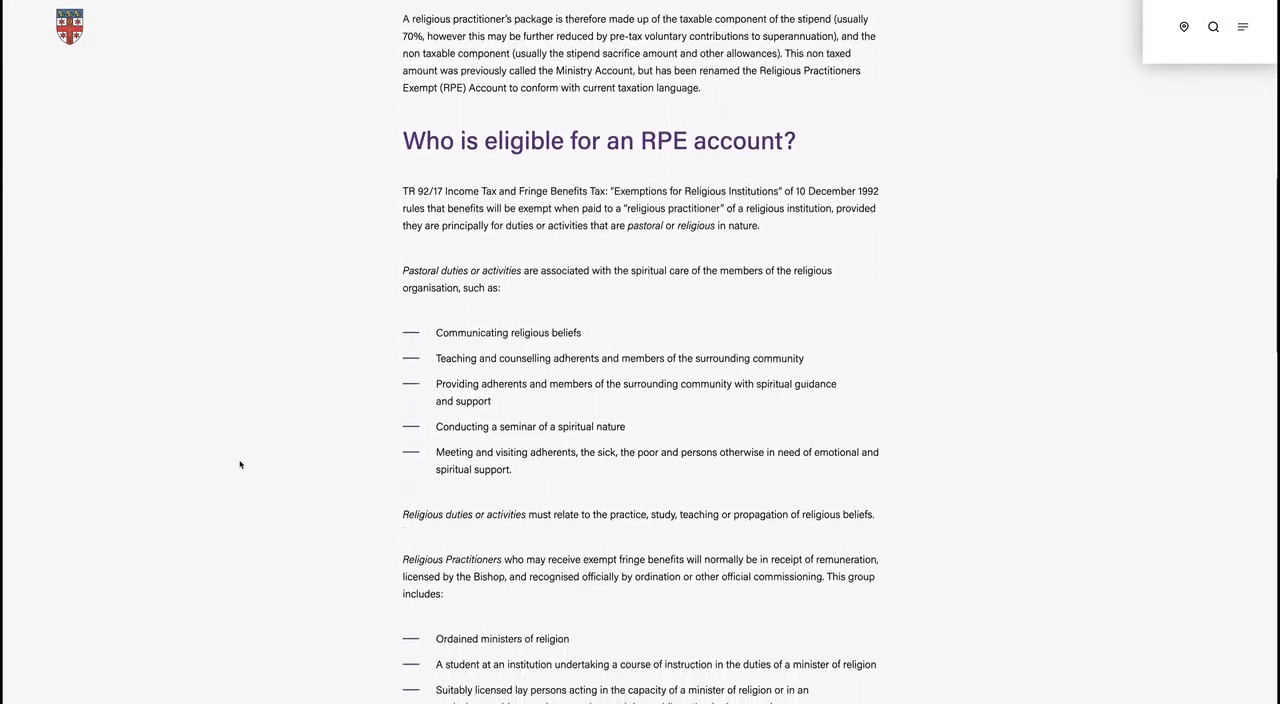
{"action": "scroll", "scroll_direction": "down", "scroll_amount": 3}
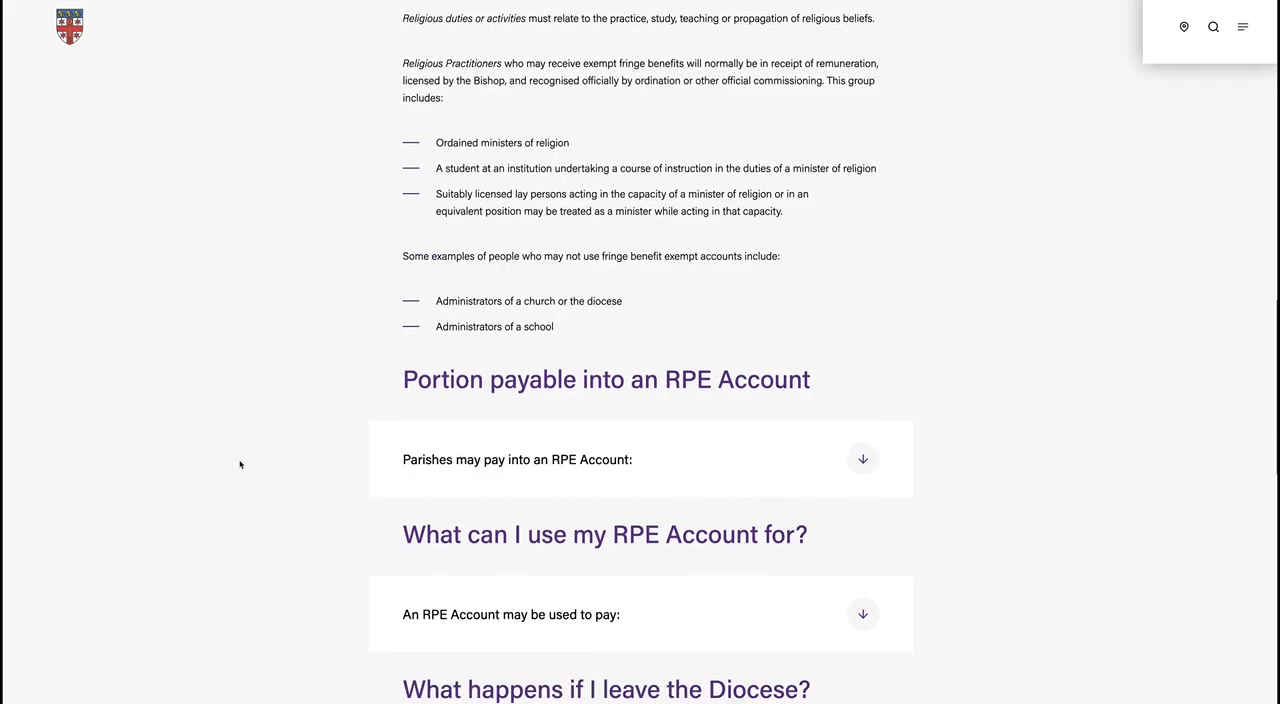
{"action": "scroll", "scroll_direction": "down", "scroll_amount": 3}
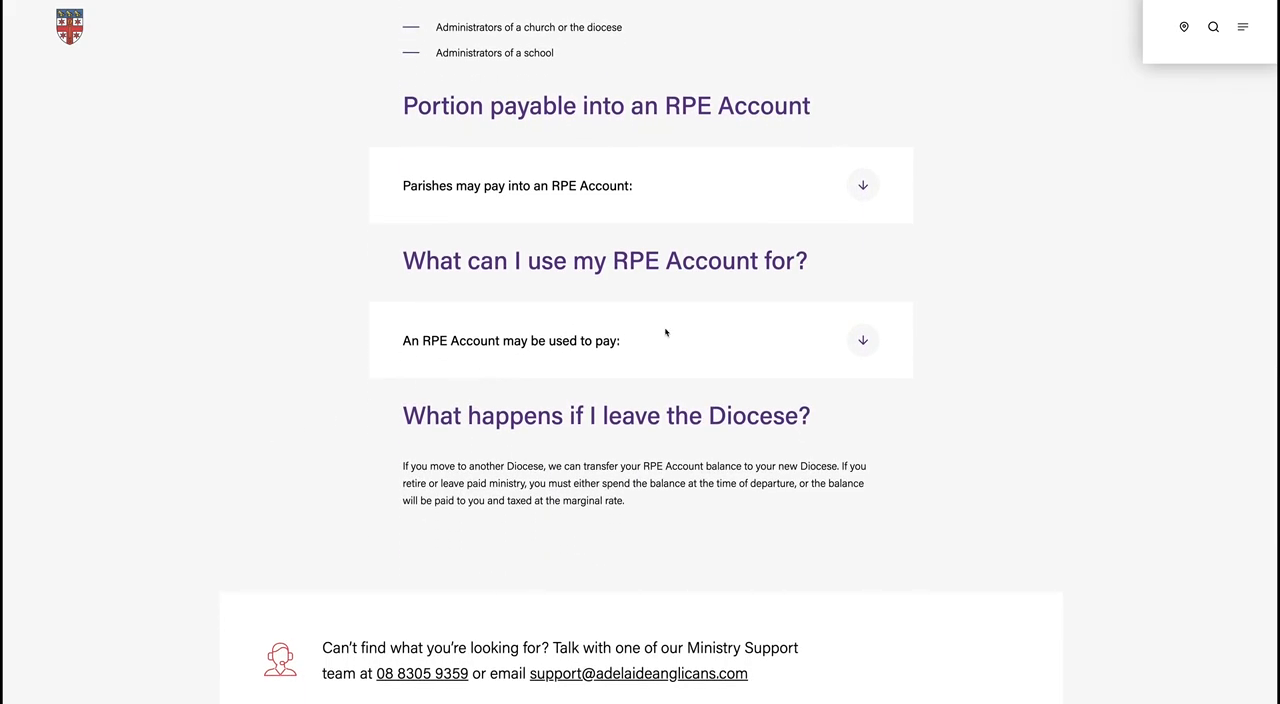
{"action": "left_click", "coordinate": [862, 340]}
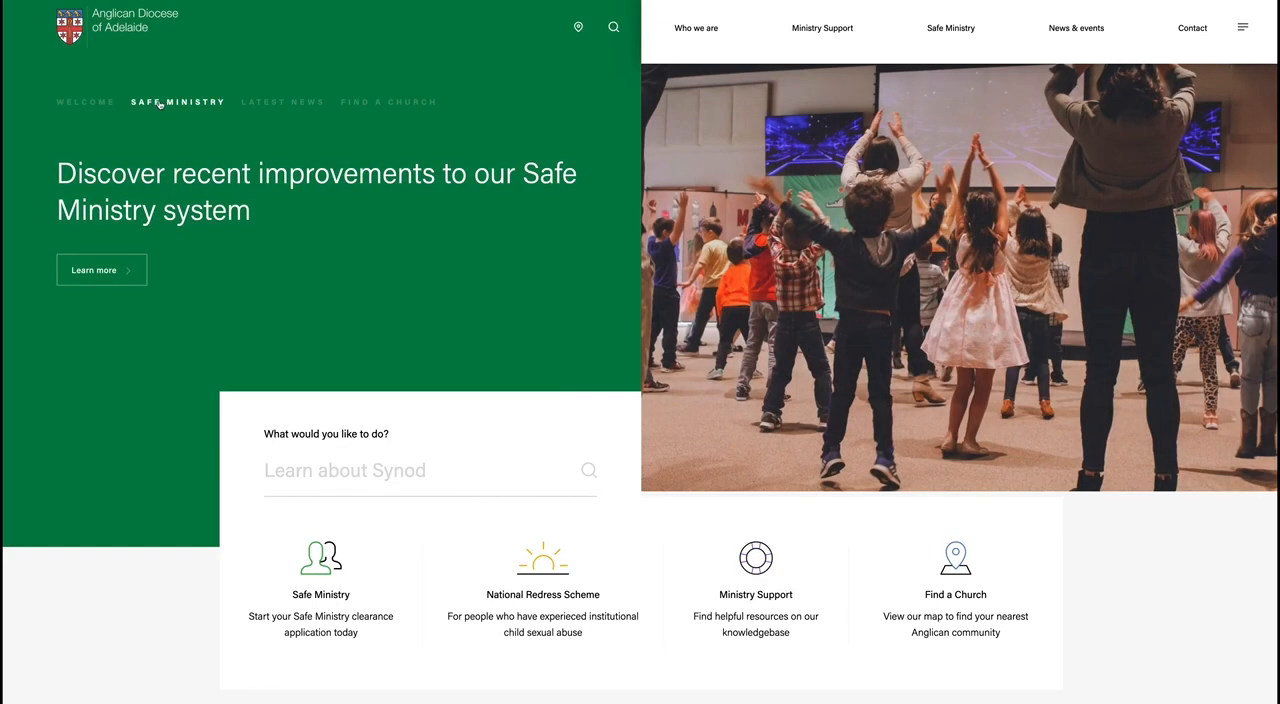
Step: From the Latest News slide reach the National Redress Scheme page and dismiss the external-site notice
{"action": "left_click", "coordinate": [282, 100]}
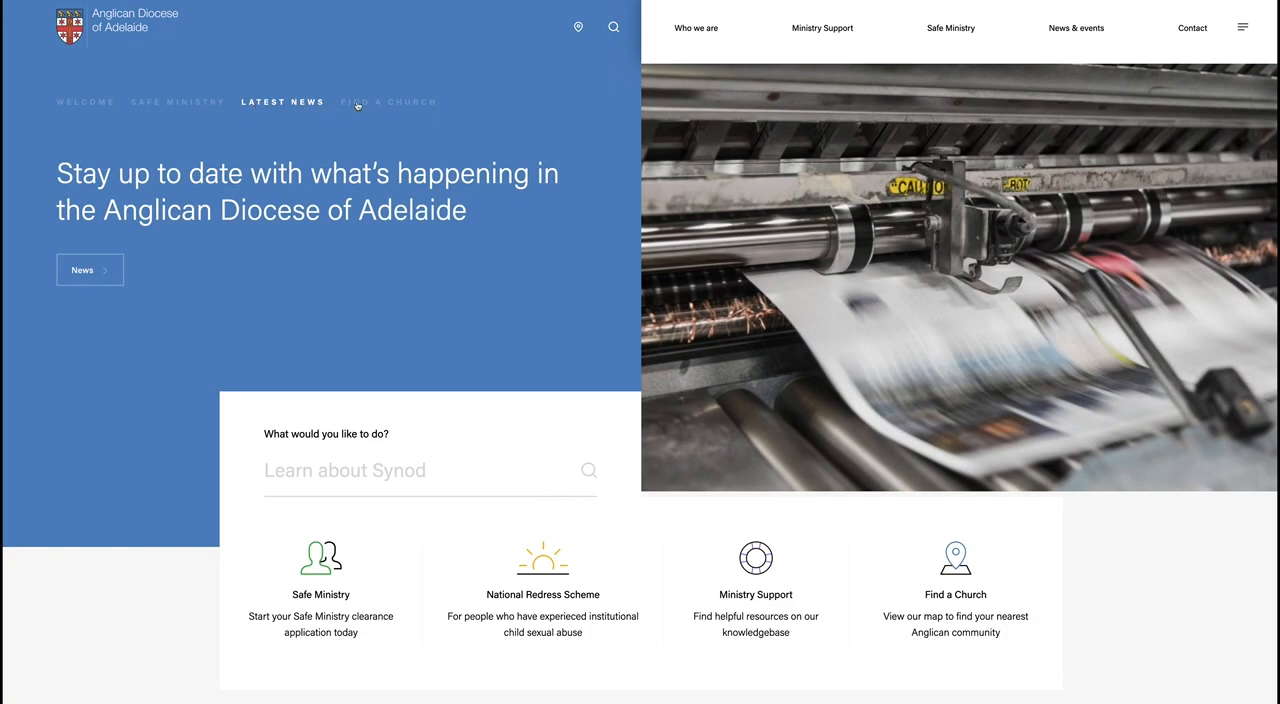
{"action": "left_click", "coordinate": [388, 102]}
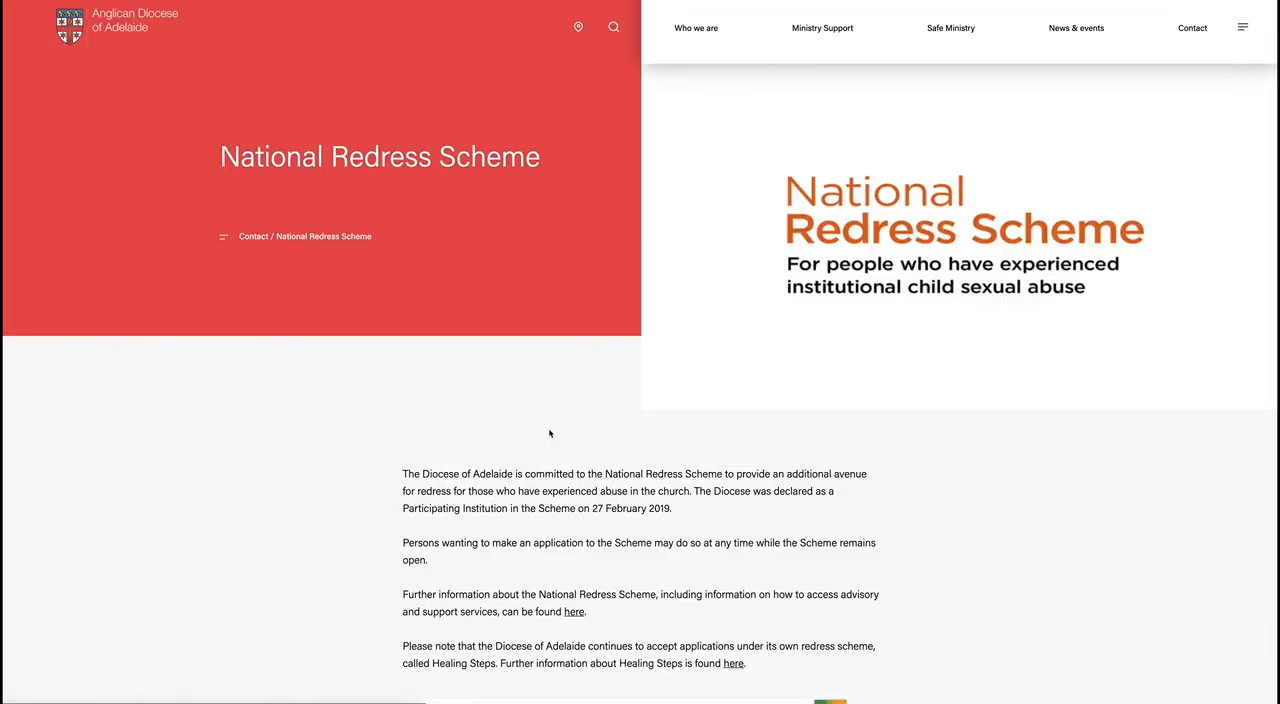
{"action": "scroll", "scroll_direction": "down", "scroll_amount": 3}
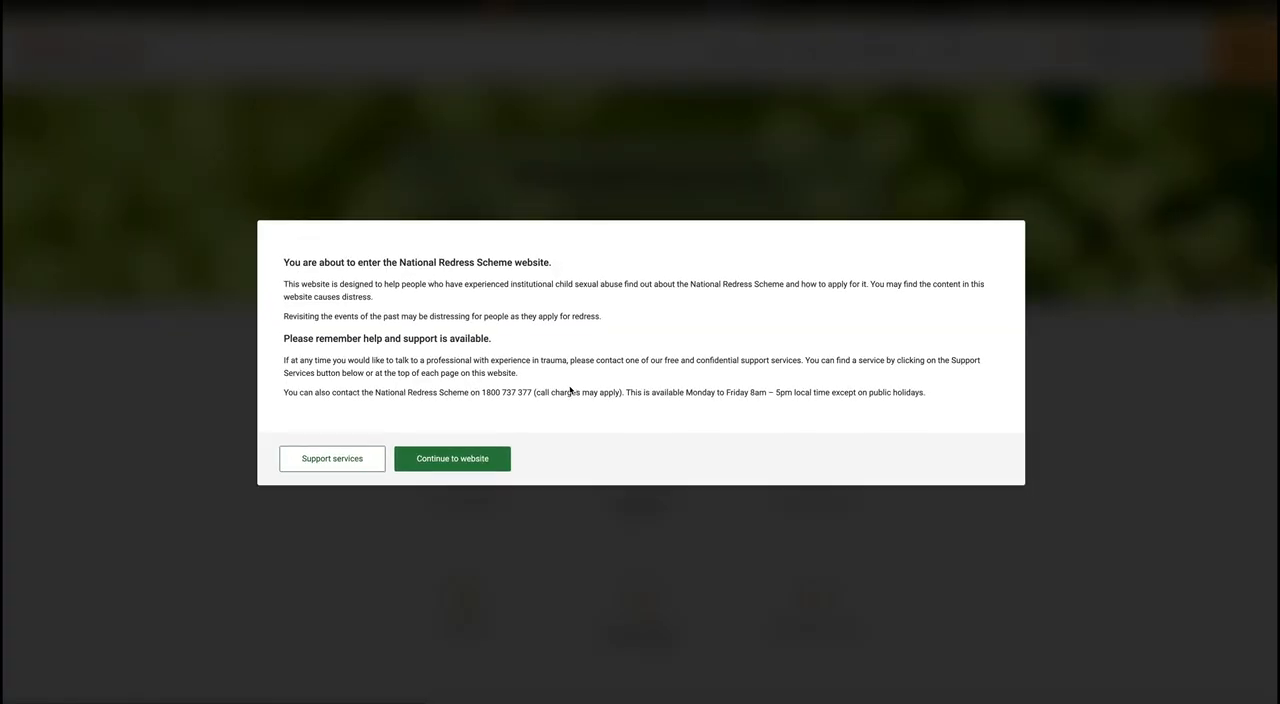
{"action": "left_click", "coordinate": [452, 458]}
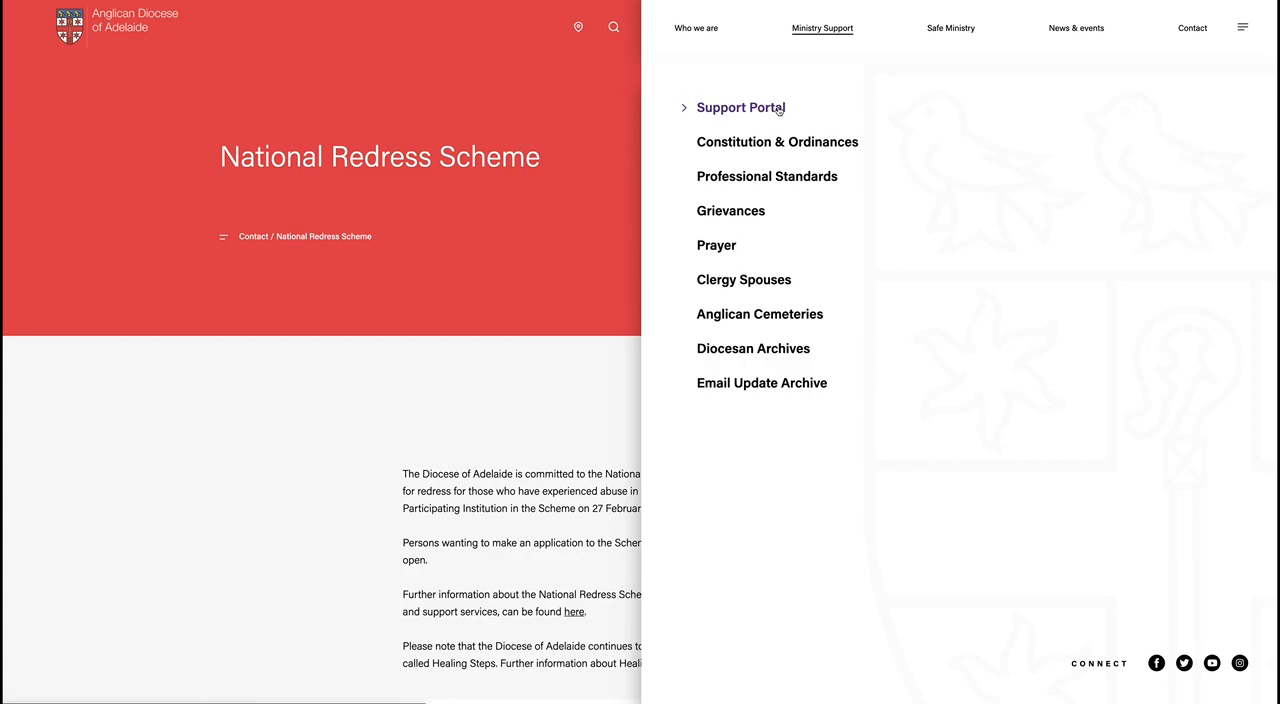
Step: Browse the Support Portal and search it for 'archbishop'
{"action": "left_click", "coordinate": [740, 108]}
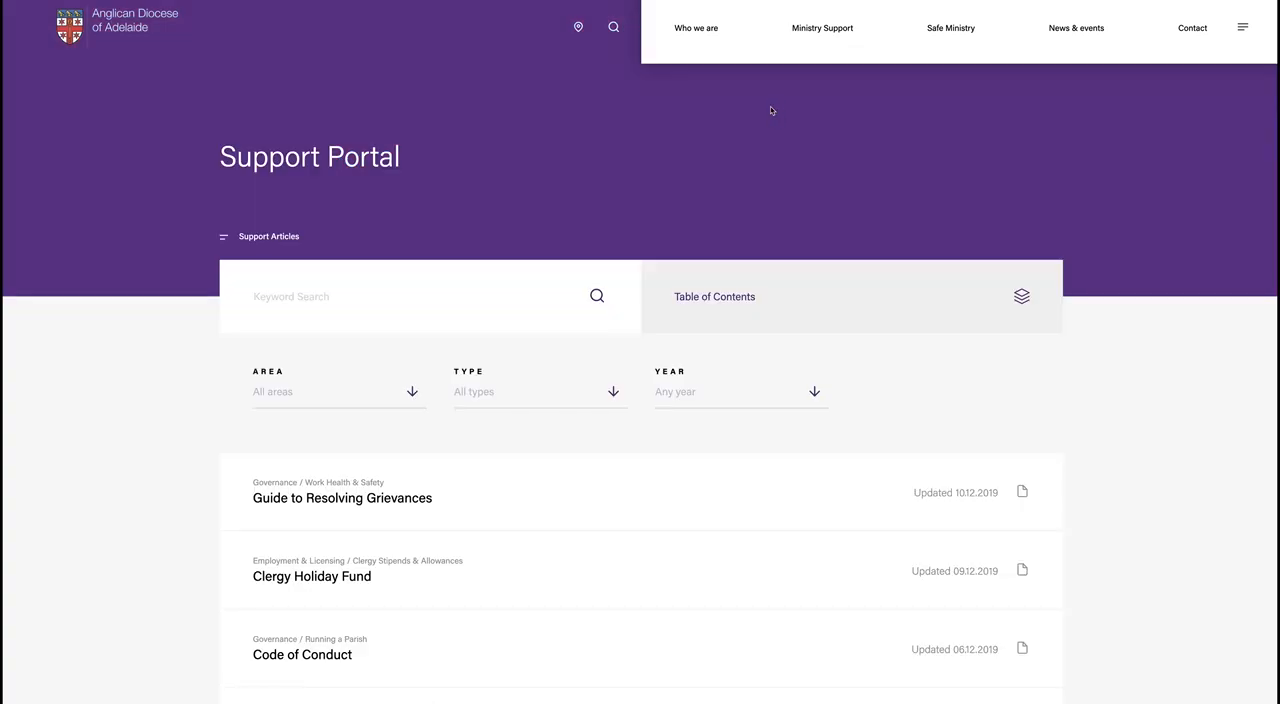
{"action": "scroll", "scroll_direction": "down", "scroll_amount": 3}
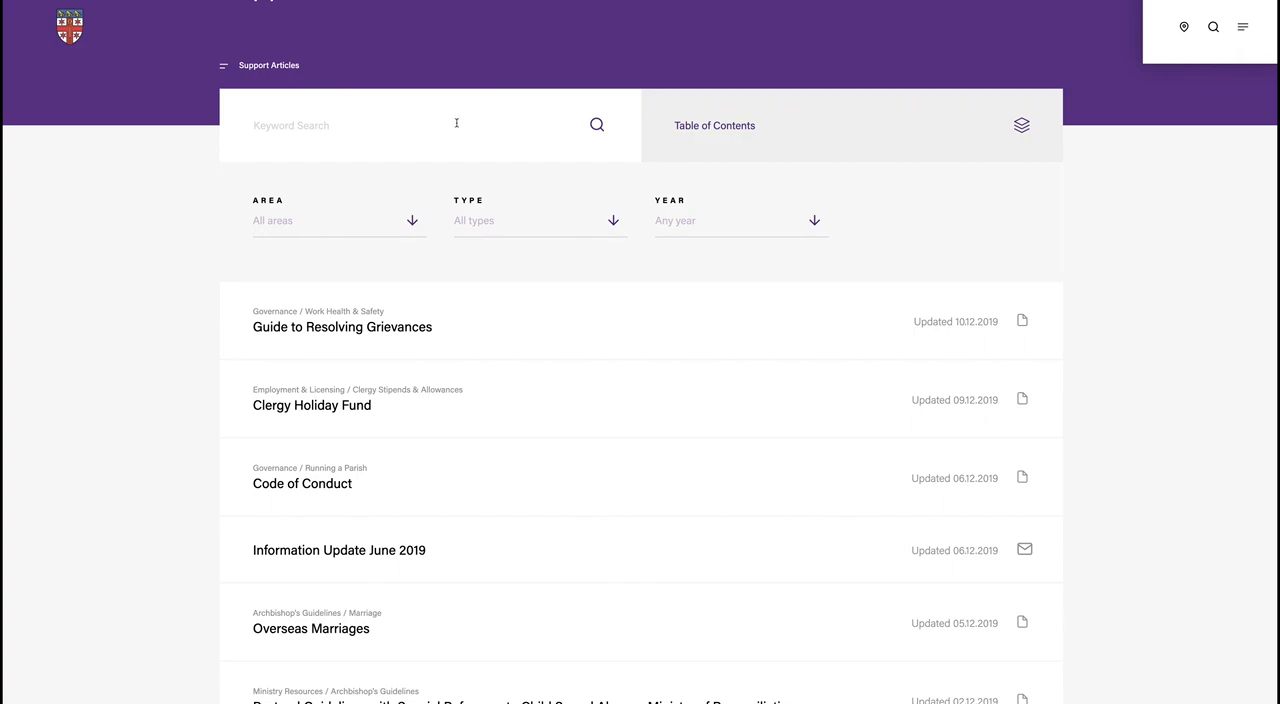
{"action": "type", "text": "archbishop"}
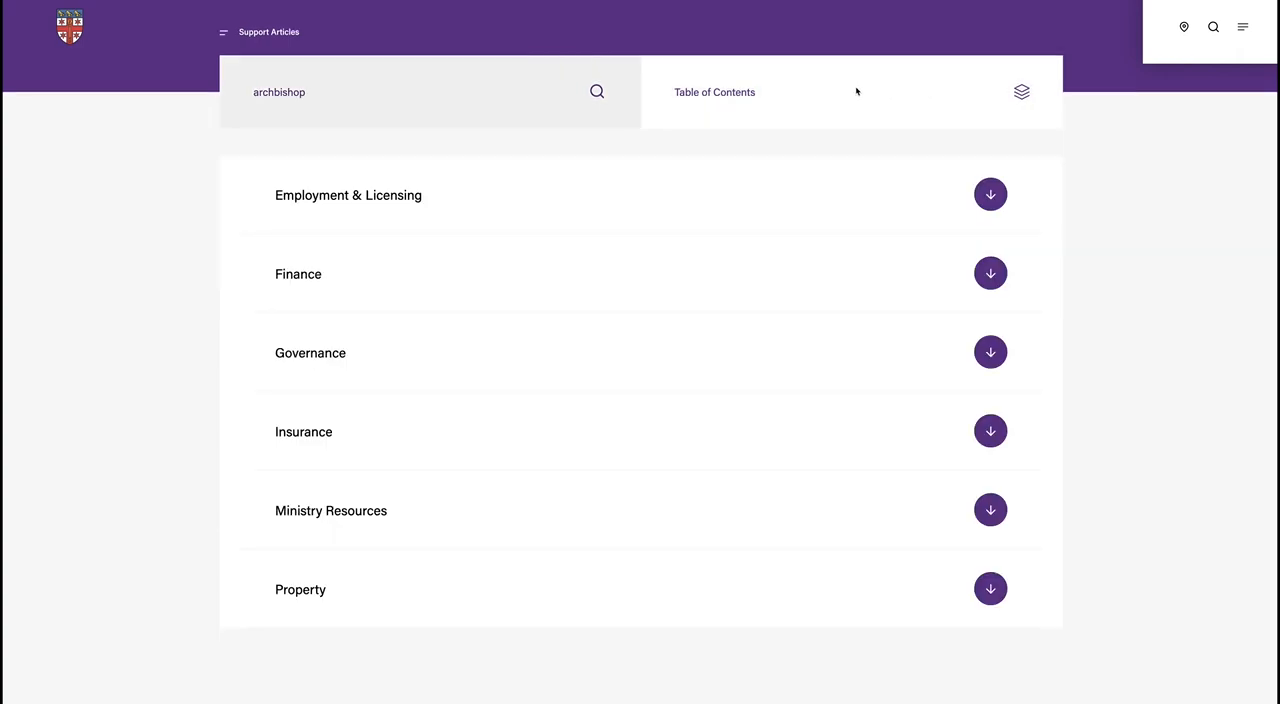
{"action": "mouse_move", "coordinate": [128, 284]}
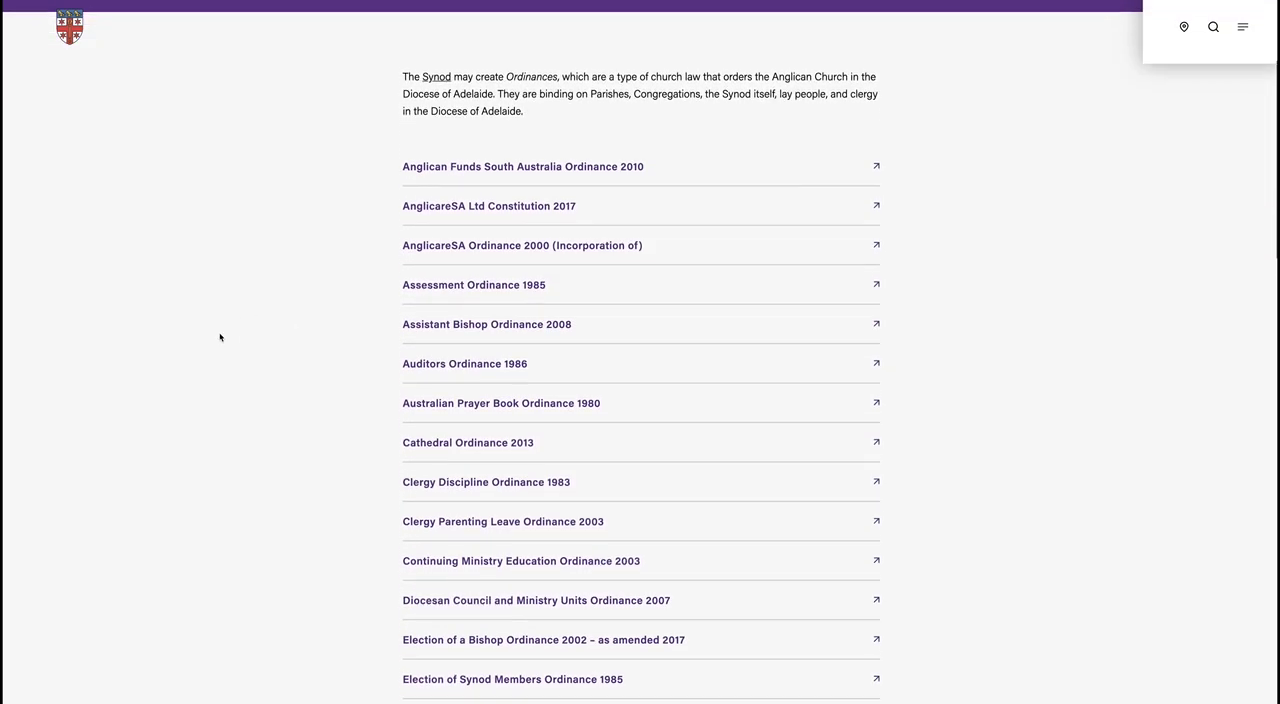
Step: In the ordinances list reach the Insurance of Property Ordinance 1984 entry
{"action": "scroll", "scroll_direction": "down", "scroll_amount": 3}
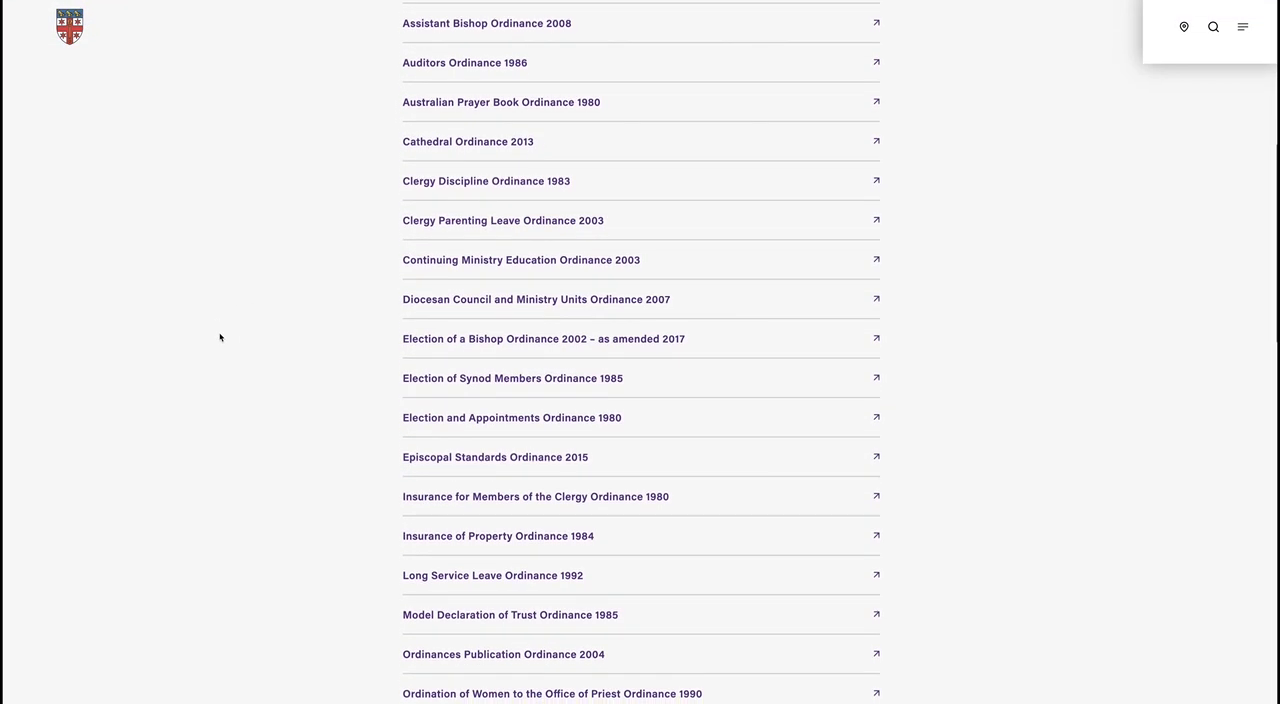
{"action": "scroll", "scroll_direction": "down", "scroll_amount": 3}
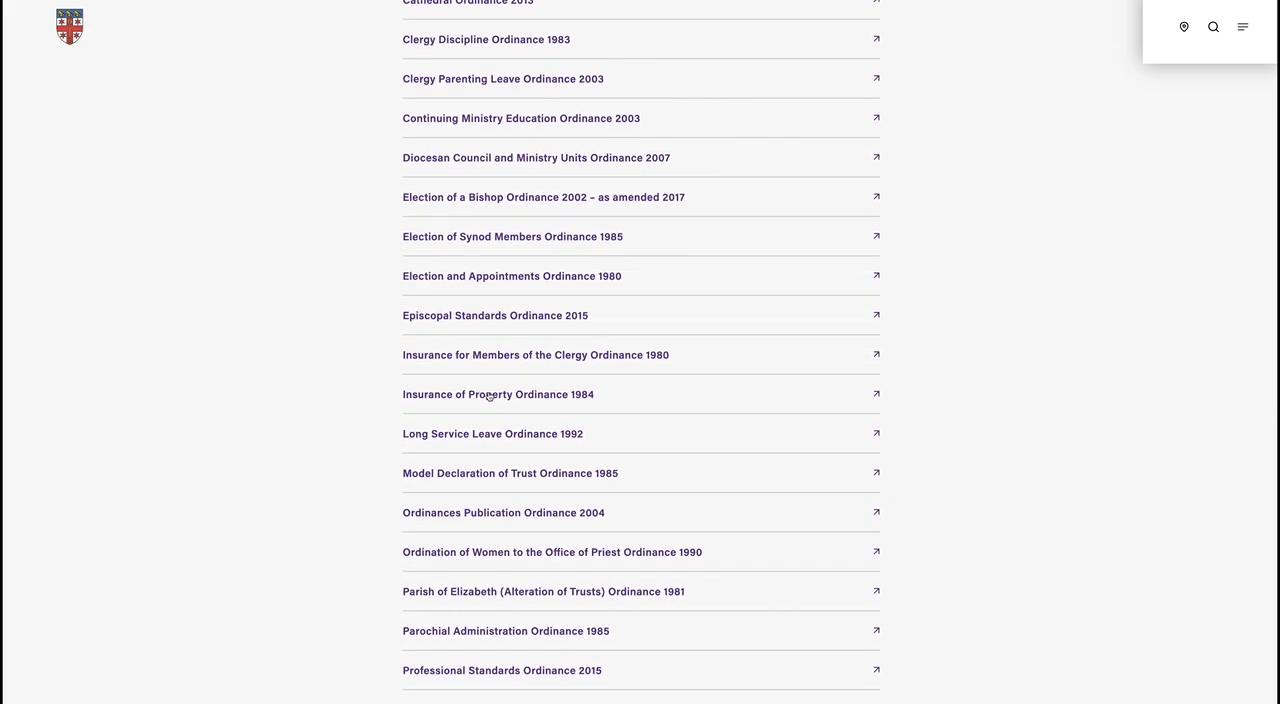
{"action": "left_click", "coordinate": [496, 394]}
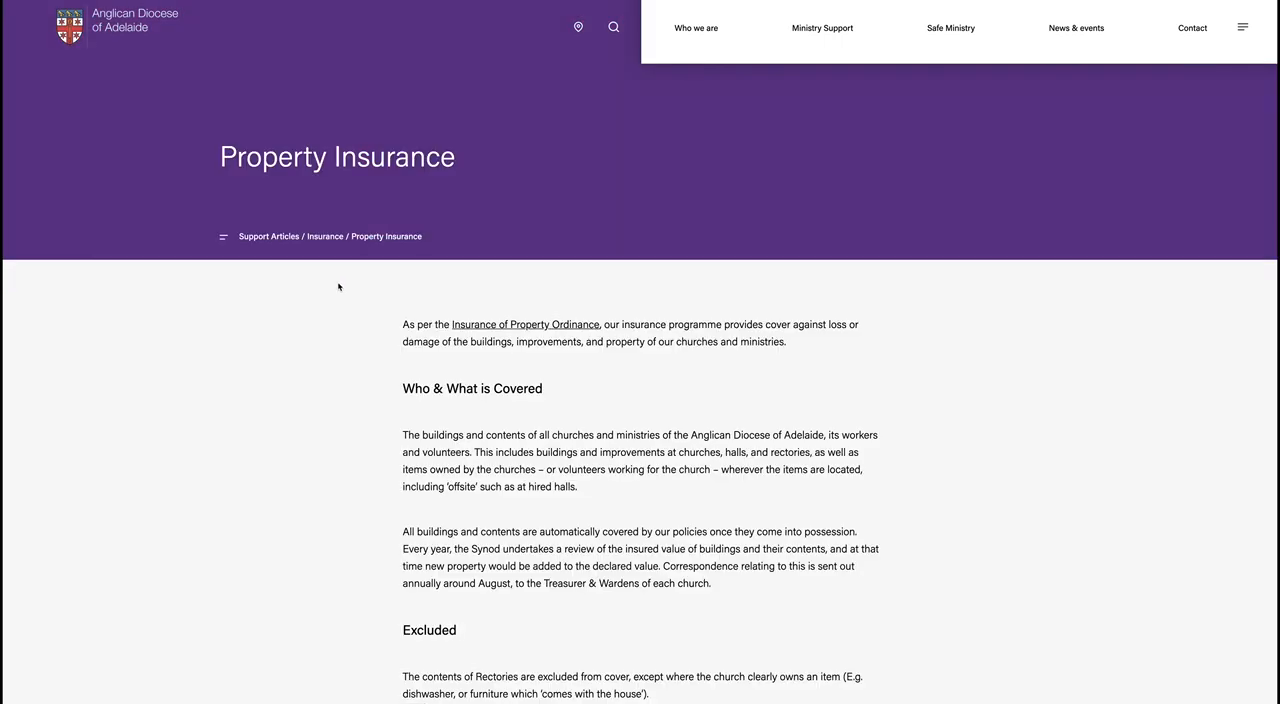
Step: From the Property Insurance article view the Insurance of Property Ordinance 1984 PDF and read its sections
{"action": "scroll", "scroll_direction": "down", "scroll_amount": 3}
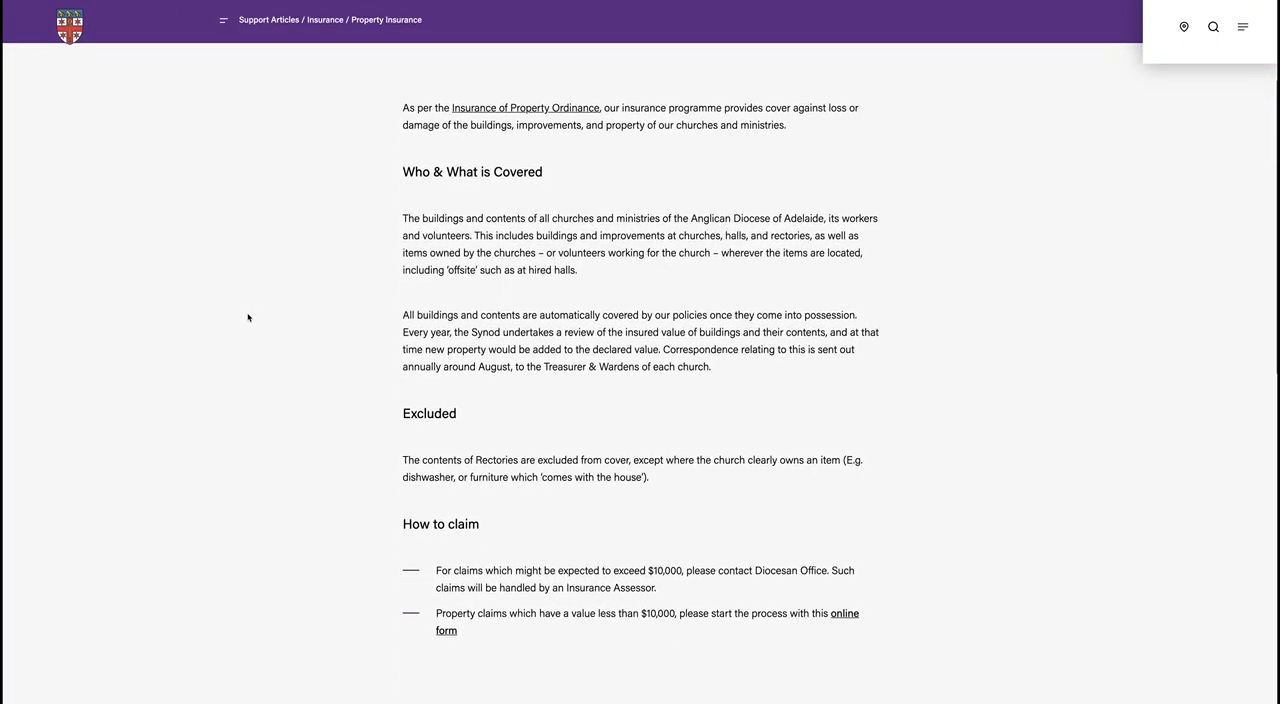
{"action": "scroll", "scroll_direction": "down", "scroll_amount": 3}
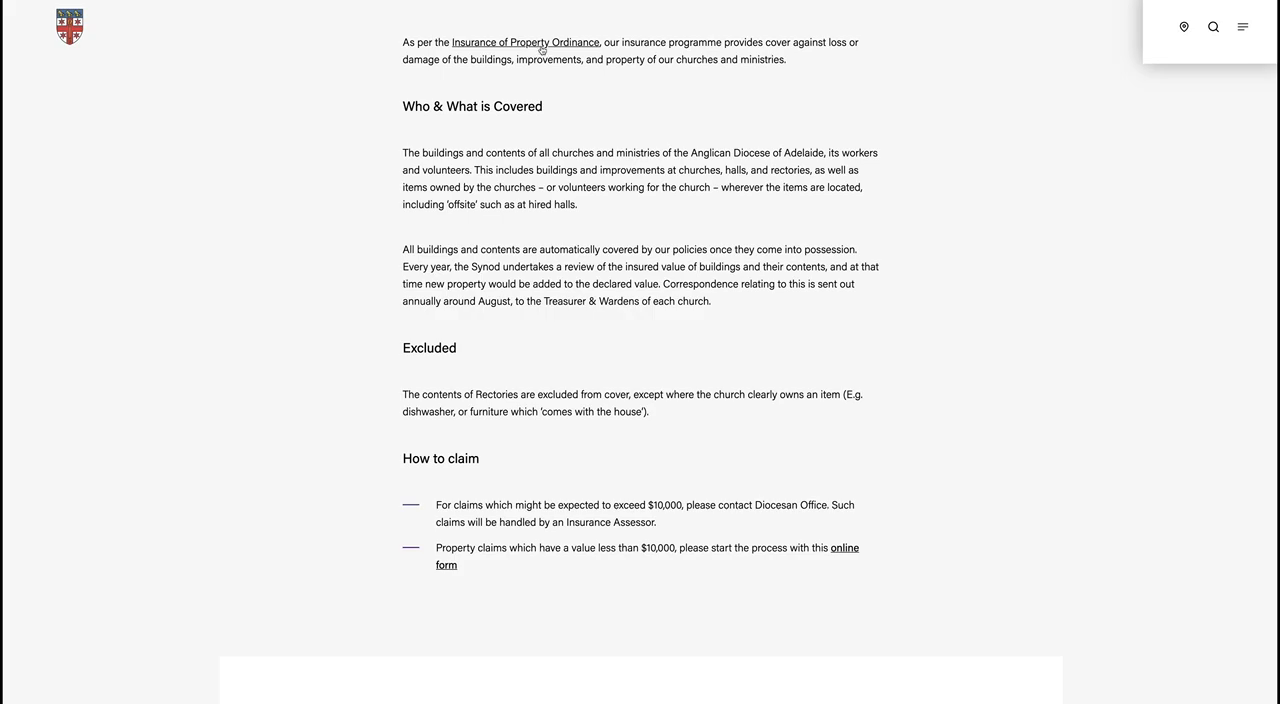
{"action": "left_click", "coordinate": [526, 42]}
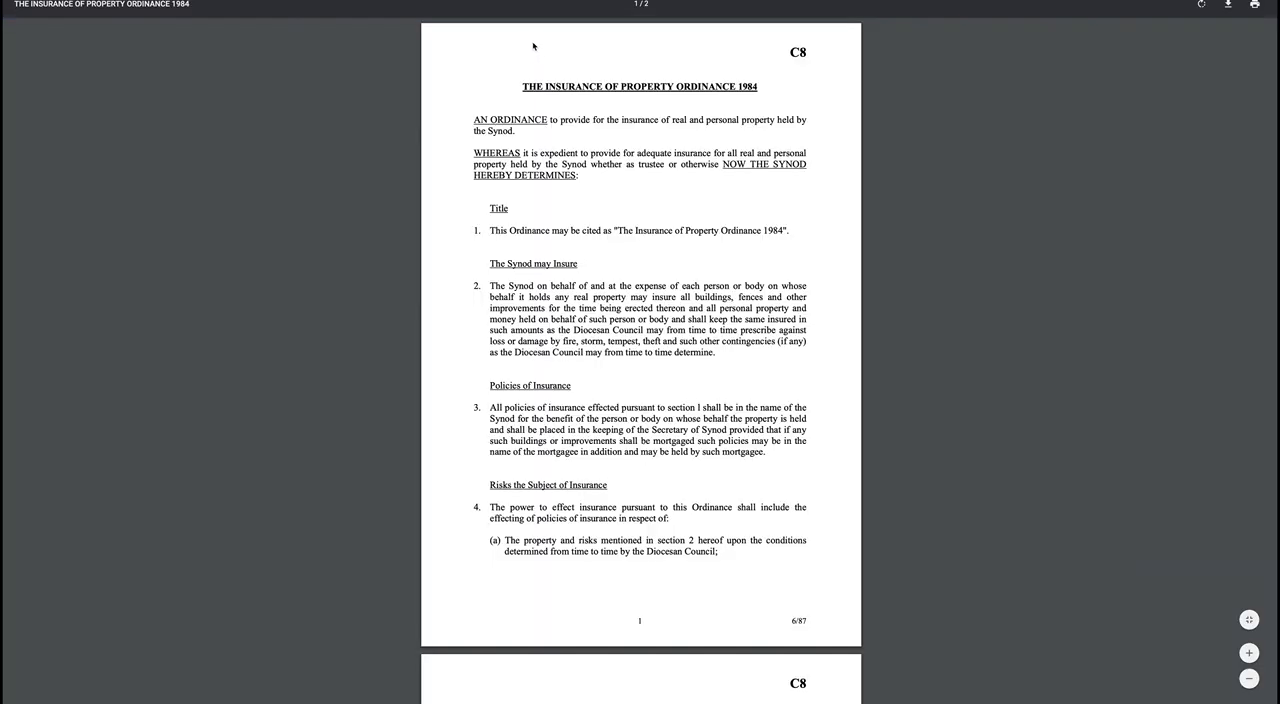
{"action": "scroll", "scroll_direction": "down", "scroll_amount": 3}
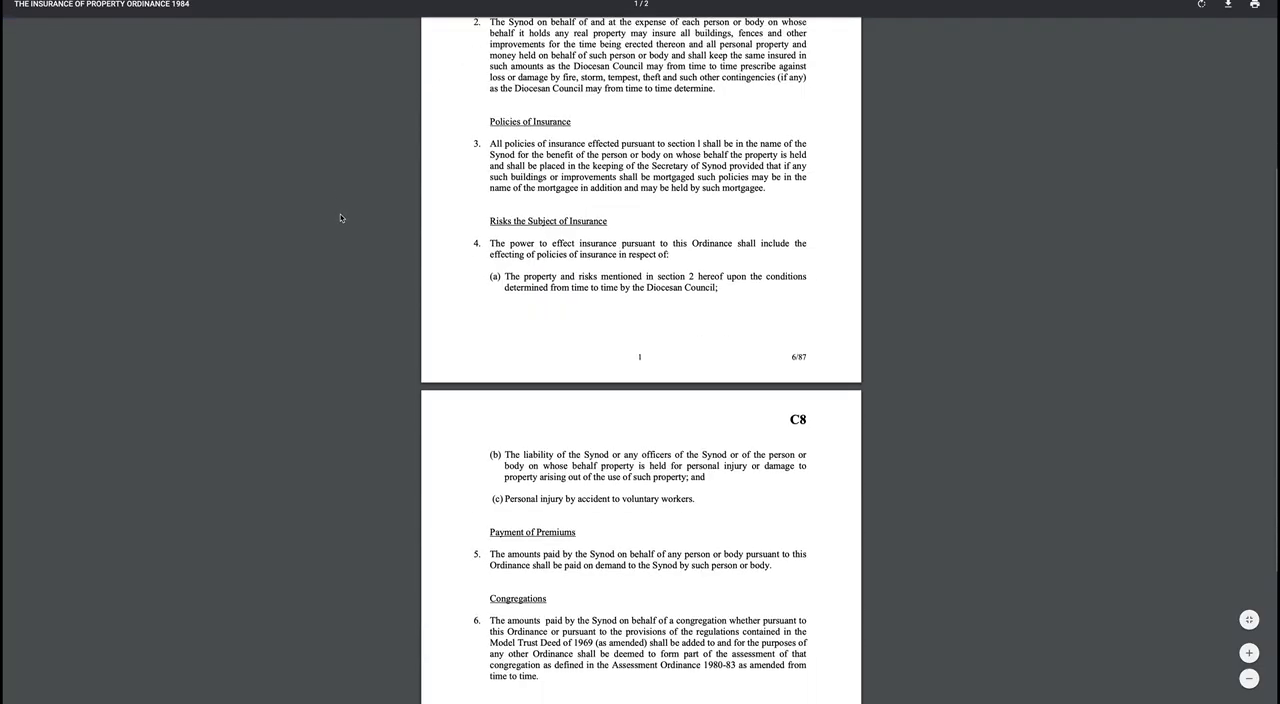